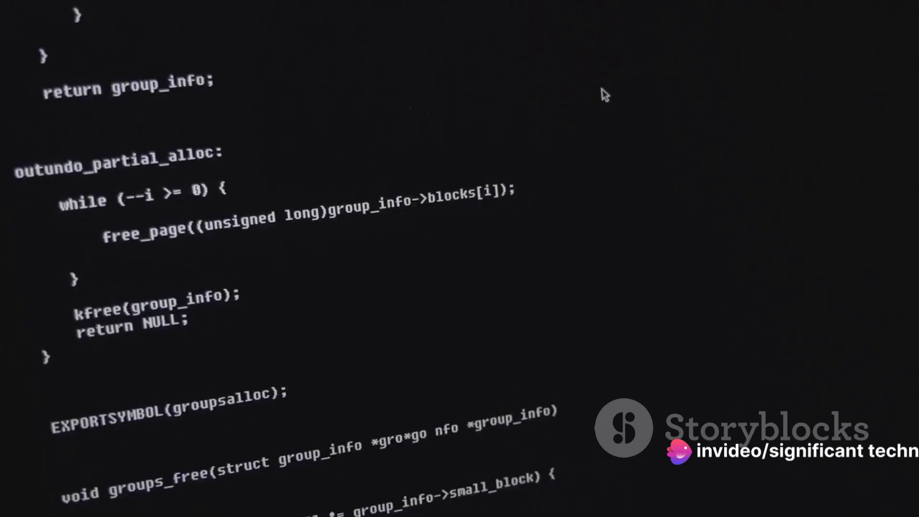
pyautogui.scroll(-3)
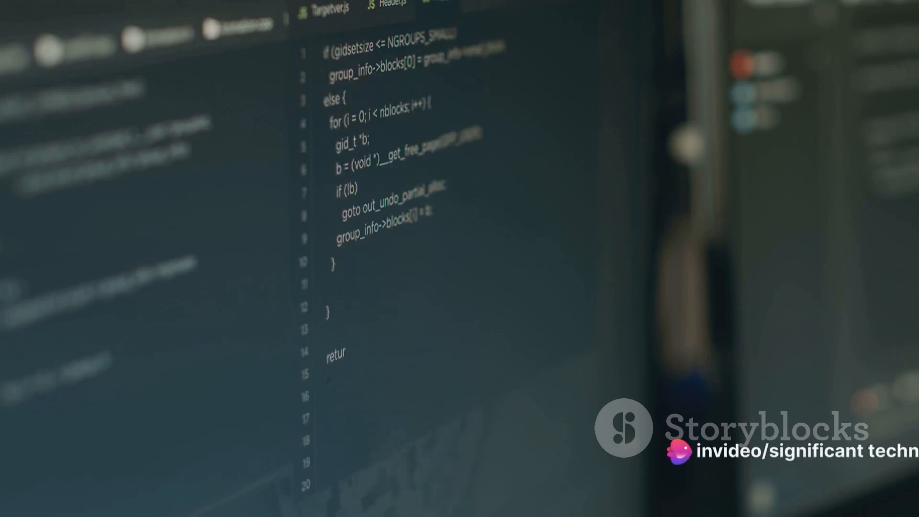
pyautogui.scroll(-3)
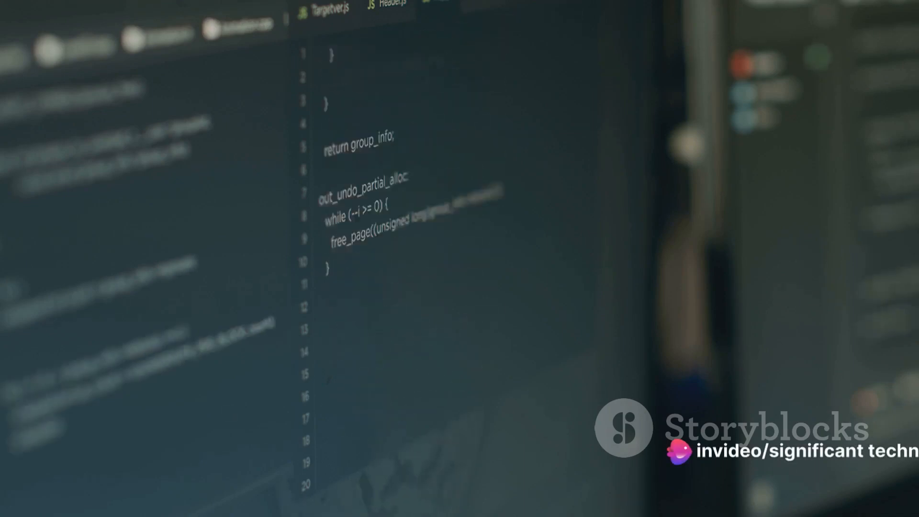
pyautogui.scroll(-3)
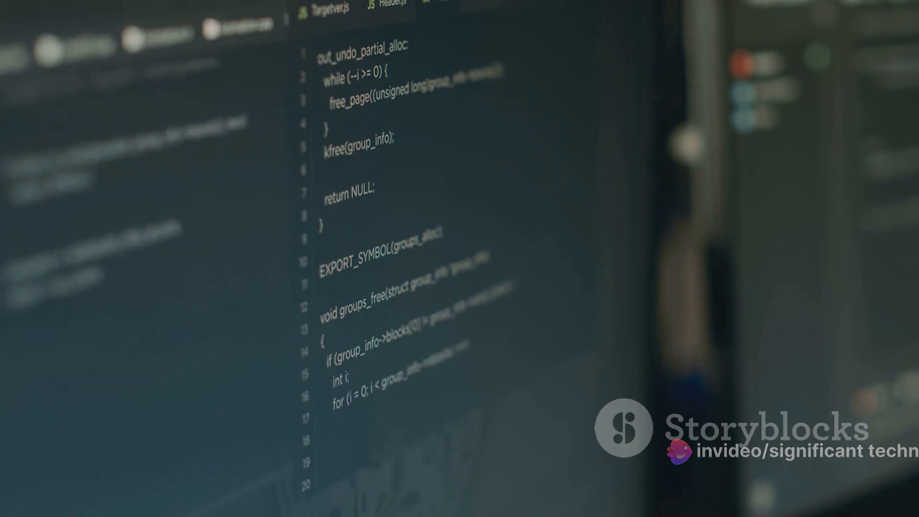
pyautogui.scroll(-3)
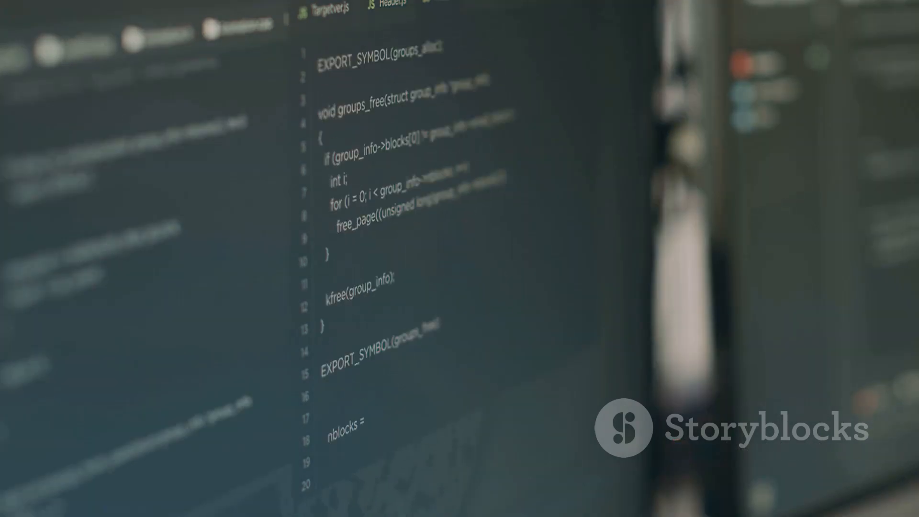